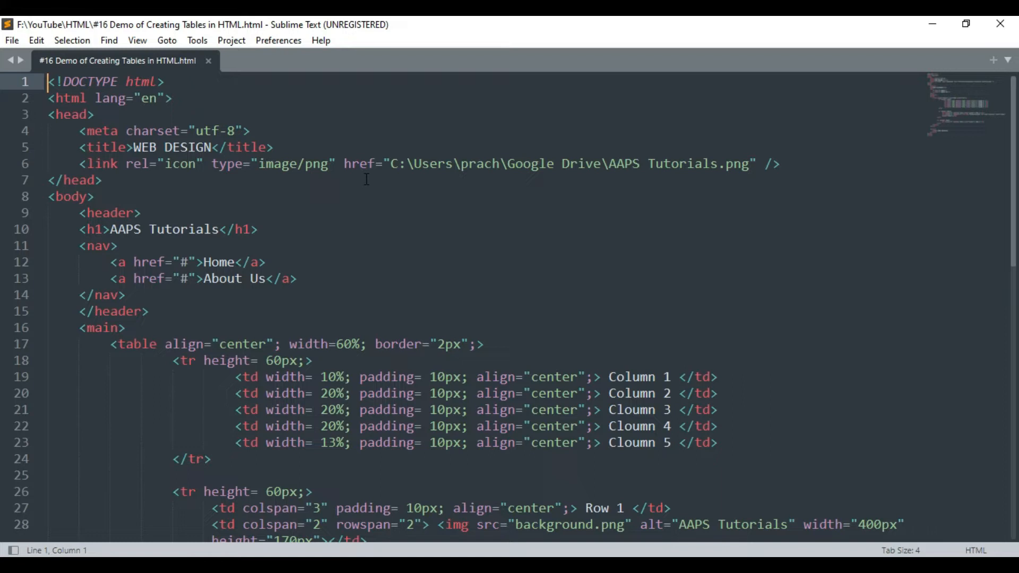
Scroll down and highlight the table tag and its width attribute
scroll("down", 3)
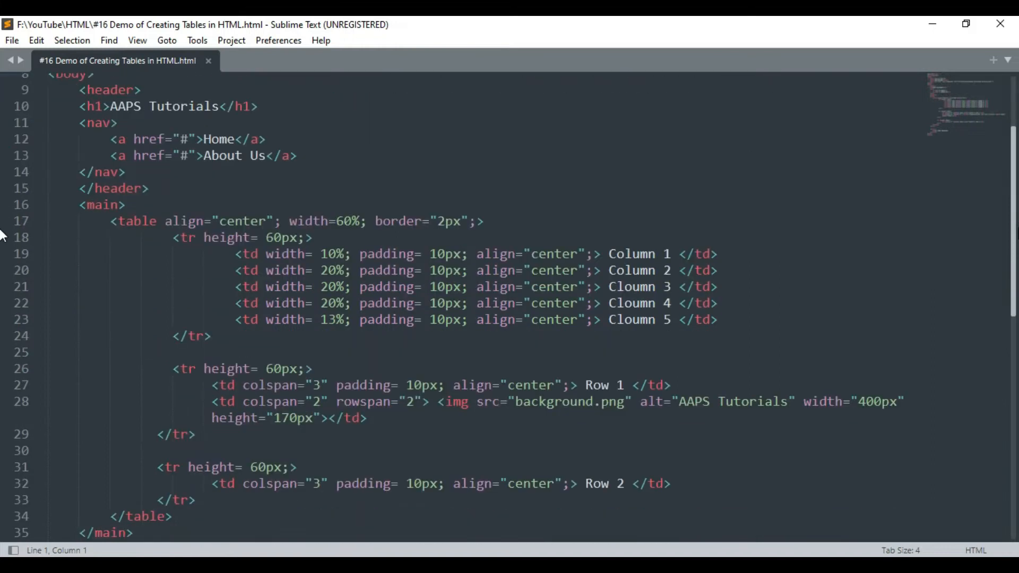
scroll("down", 3)
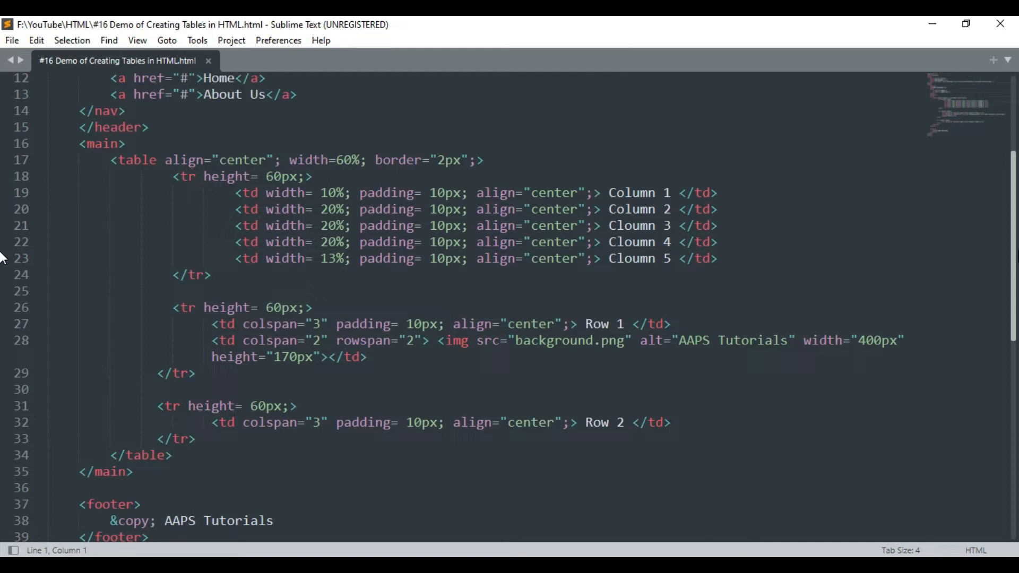
mouse_move(525, 265)
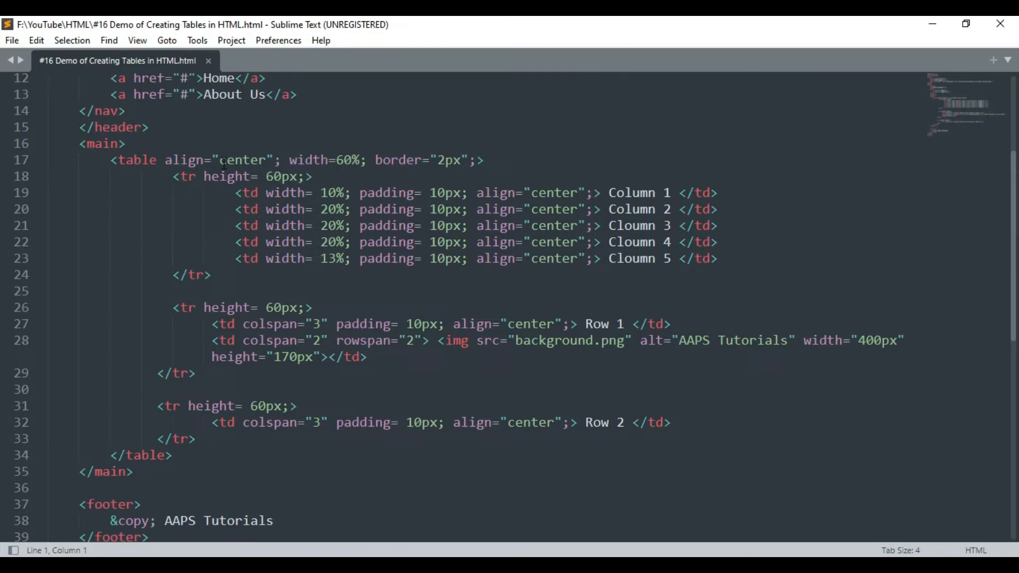
double_click(136, 159)
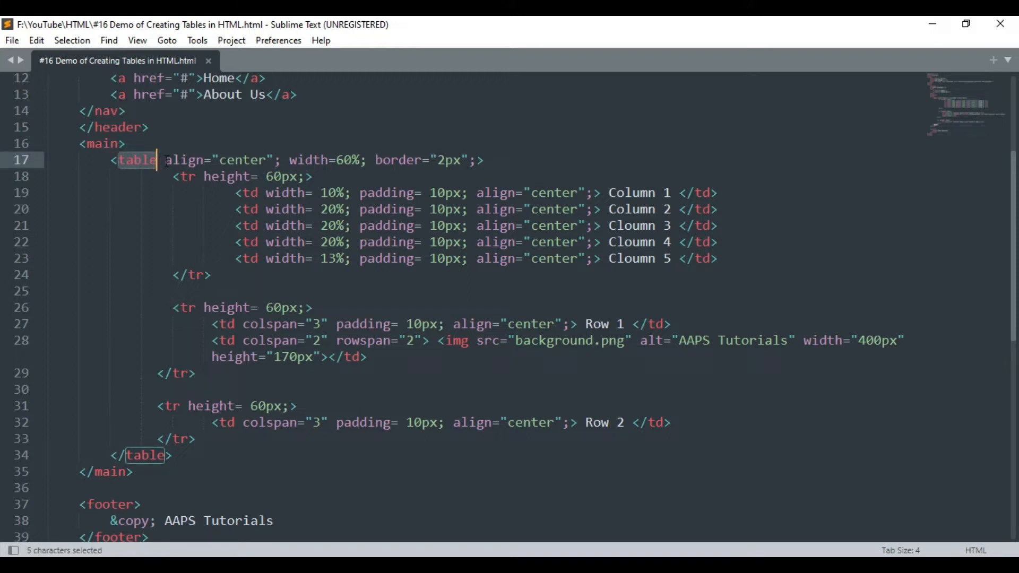
double_click(185, 160)
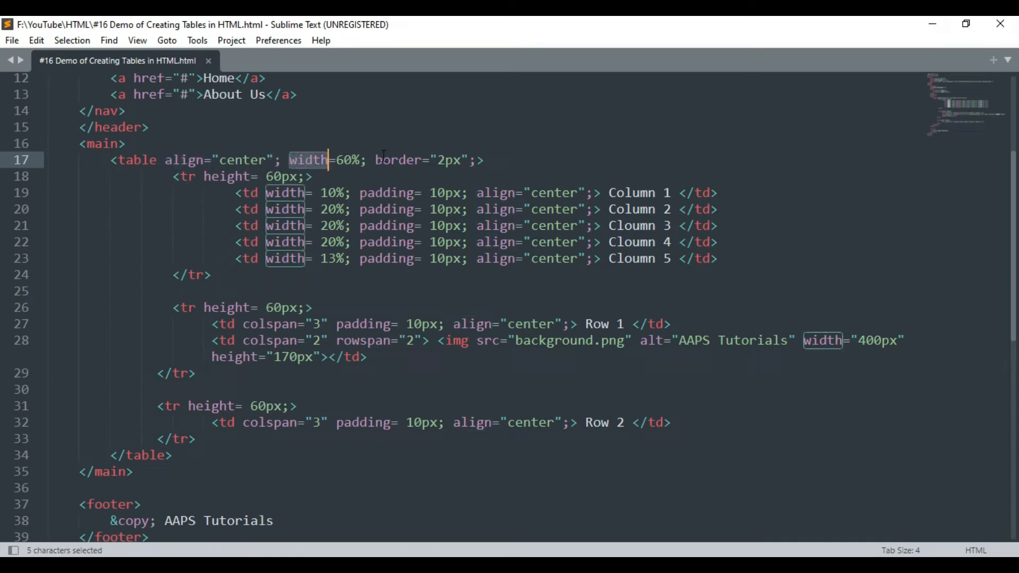
double_click(398, 159)
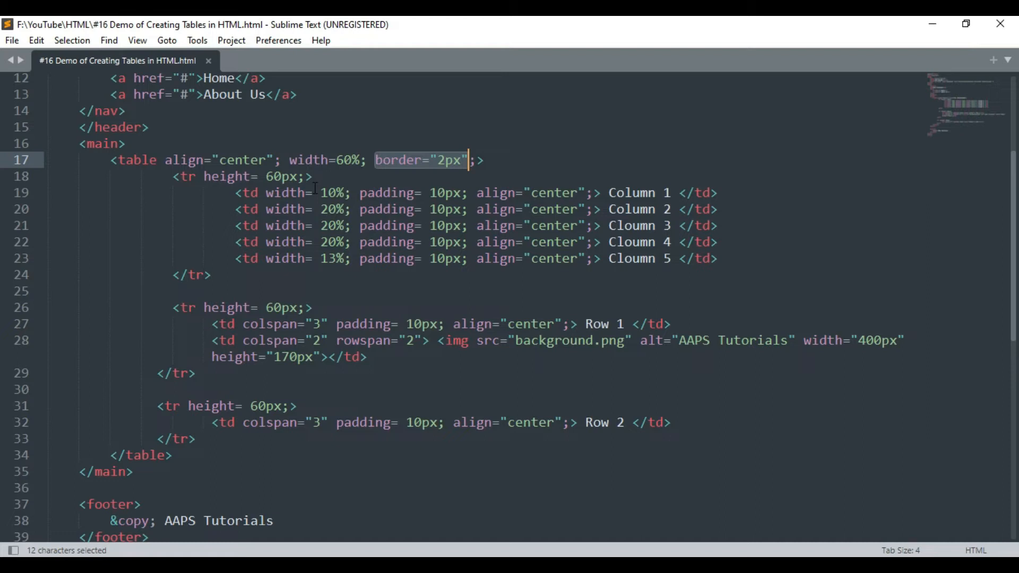
mouse_move(107, 211)
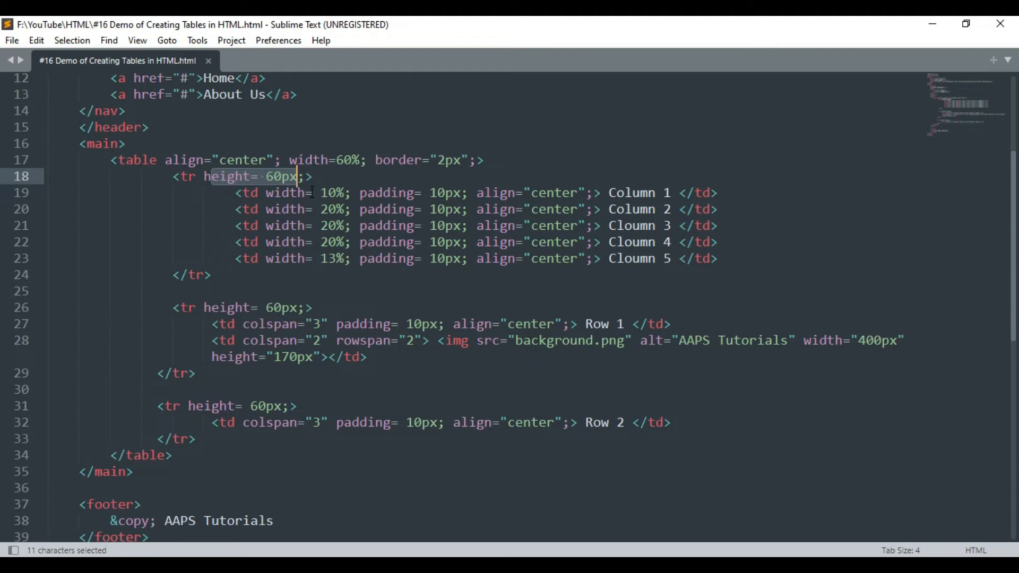
mouse_move(238, 202)
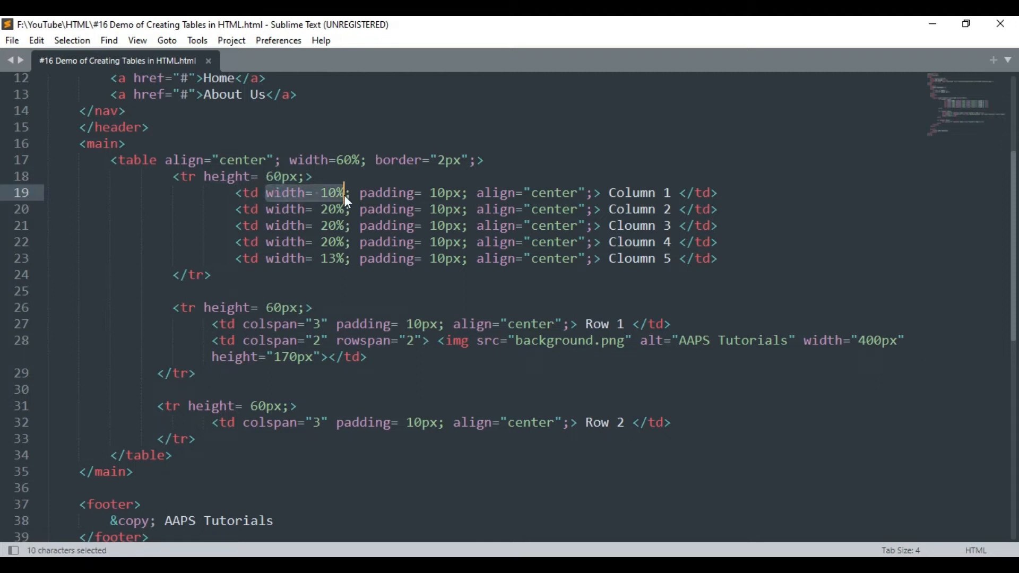
mouse_move(349, 176)
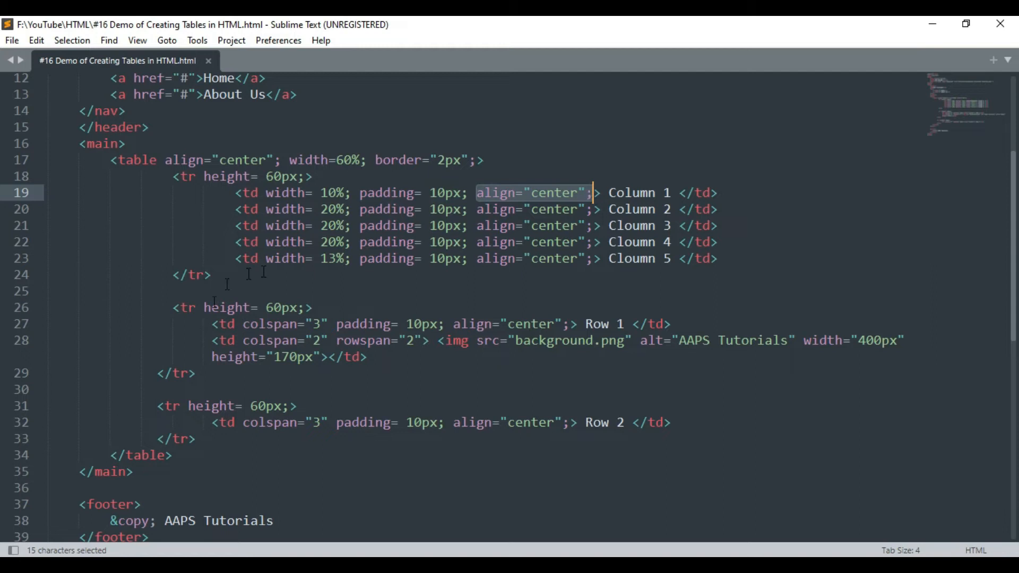
Highlight the second row, the Row 1 colspan markup and the image cell's span attributes
left_click(236, 193)
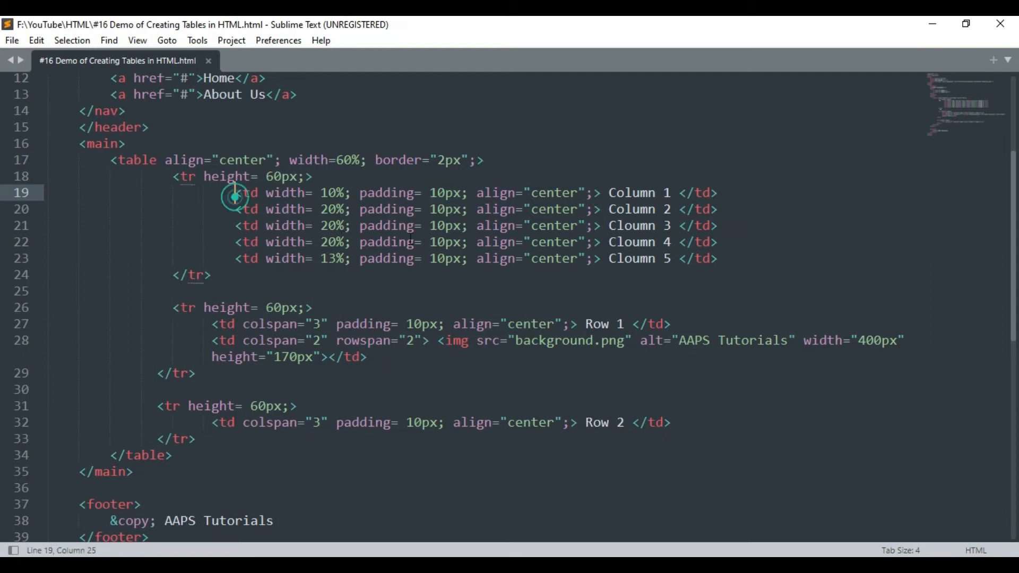
left_click_drag(235, 192, 440, 258)
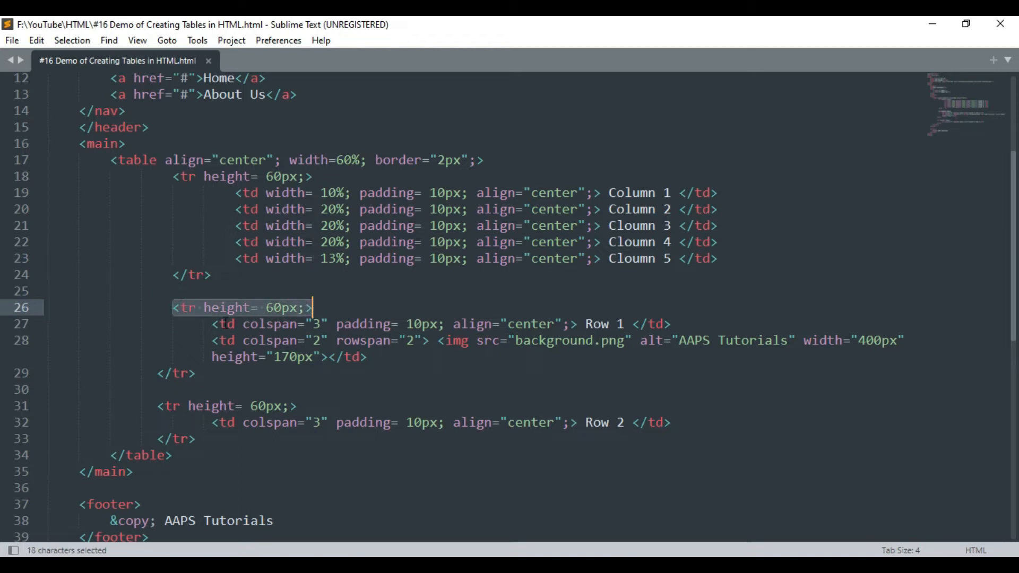
left_click(324, 325)
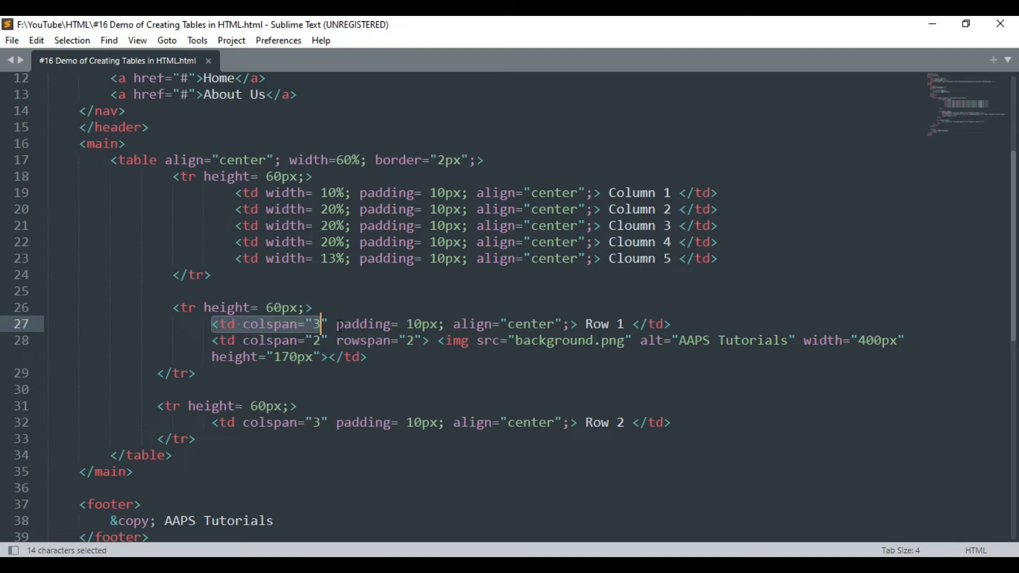
left_click(336, 324)
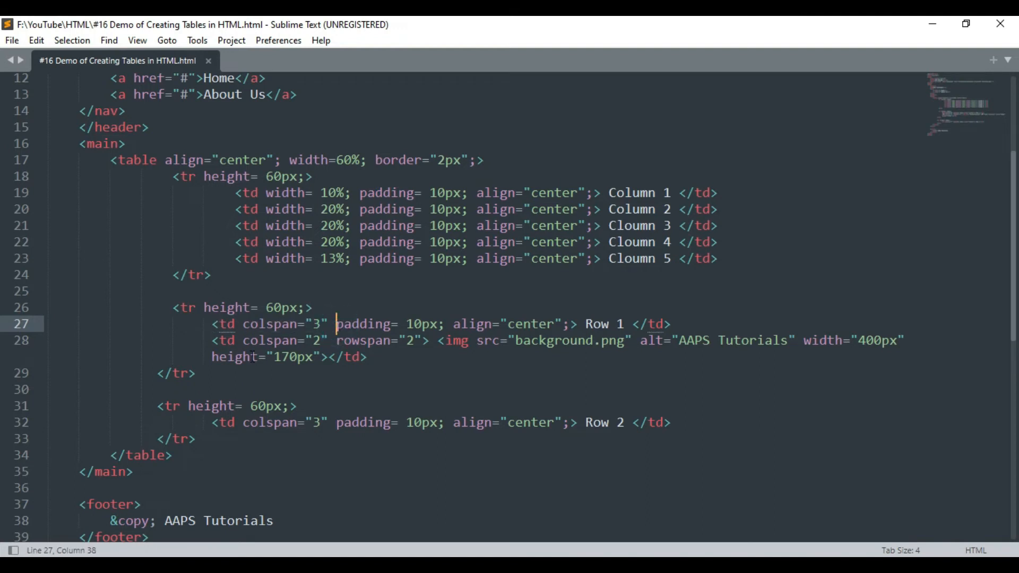
double_click(283, 340)
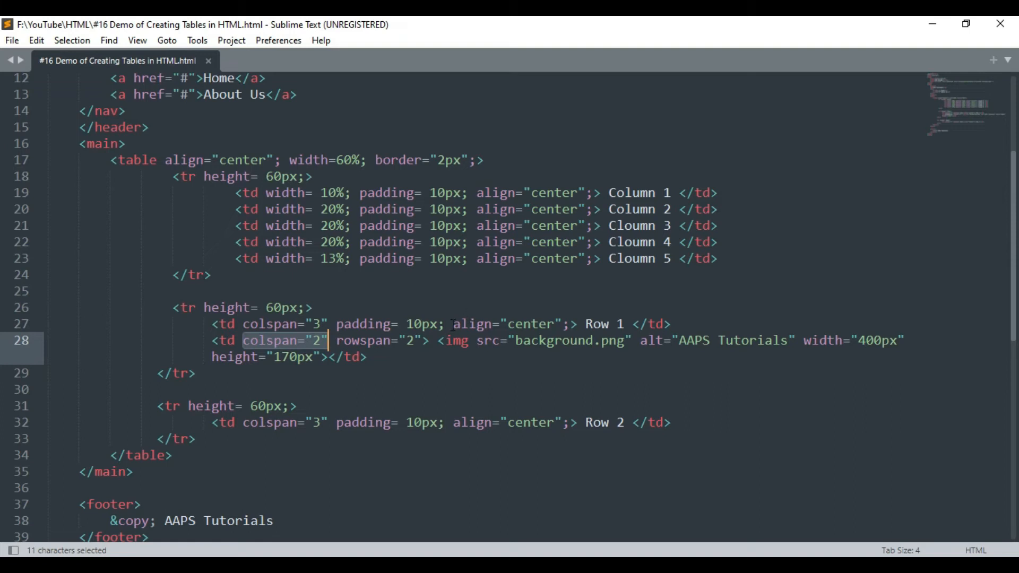
left_click_drag(330, 340, 367, 356)
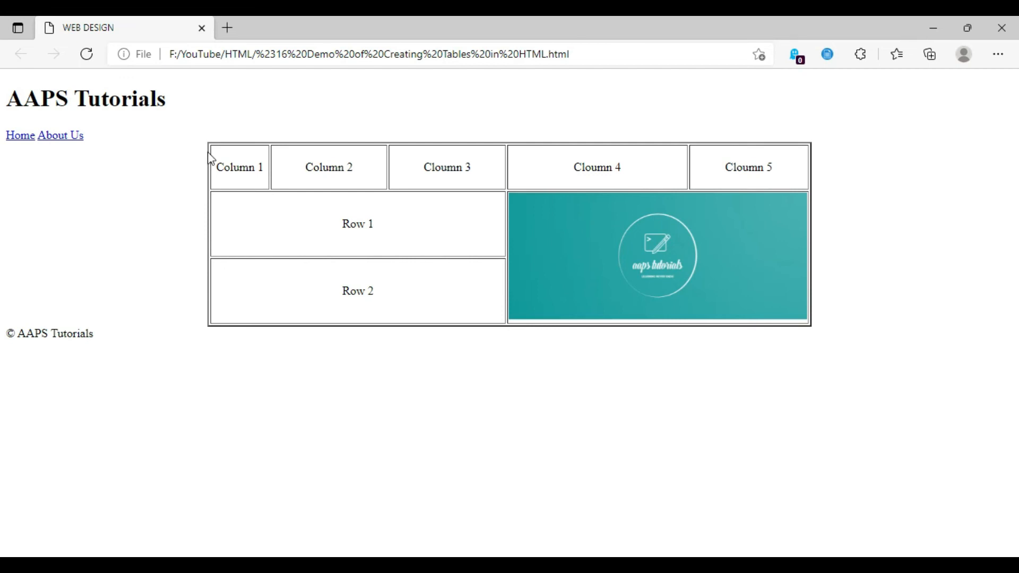
left_click_drag(215, 167, 754, 167)
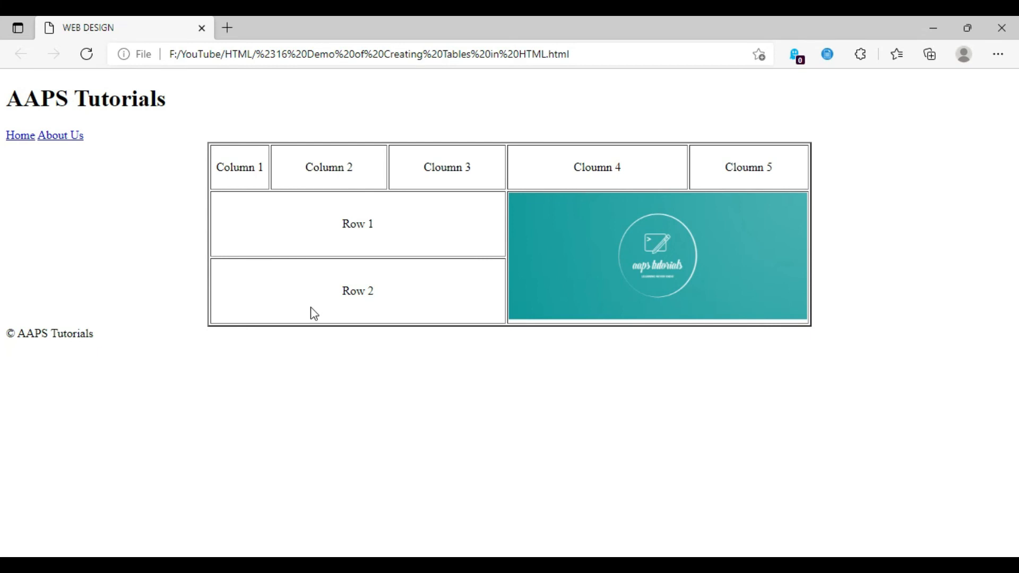
mouse_move(563, 221)
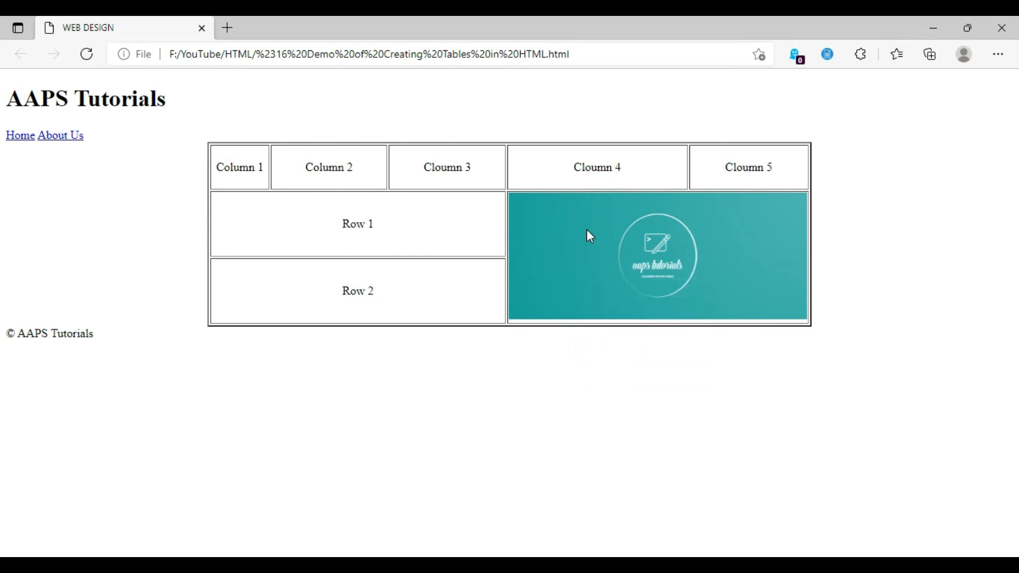
mouse_move(567, 226)
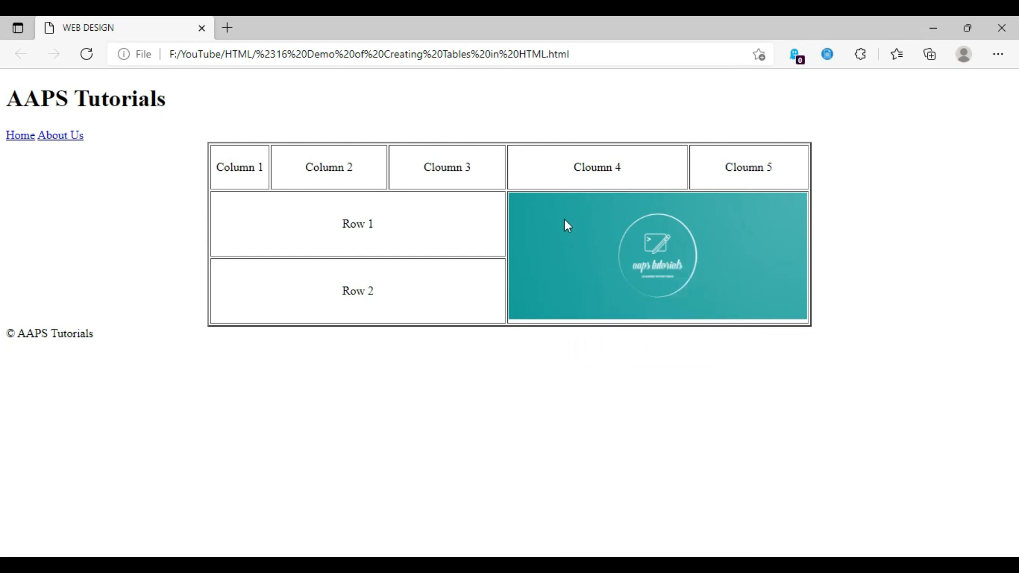